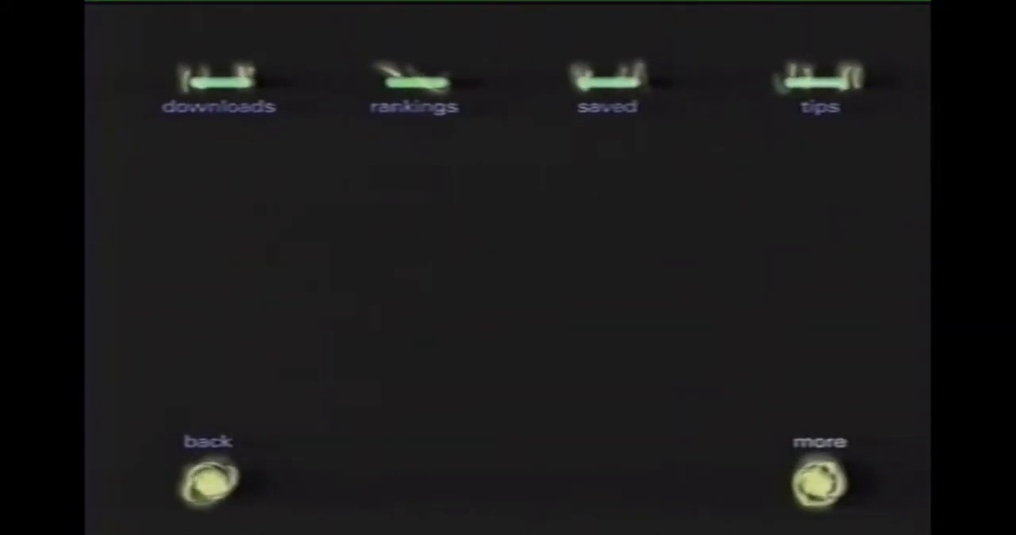
- Browse the sports news from NHL 2001 on to the Madden NFL 2001 item
click(414, 80)
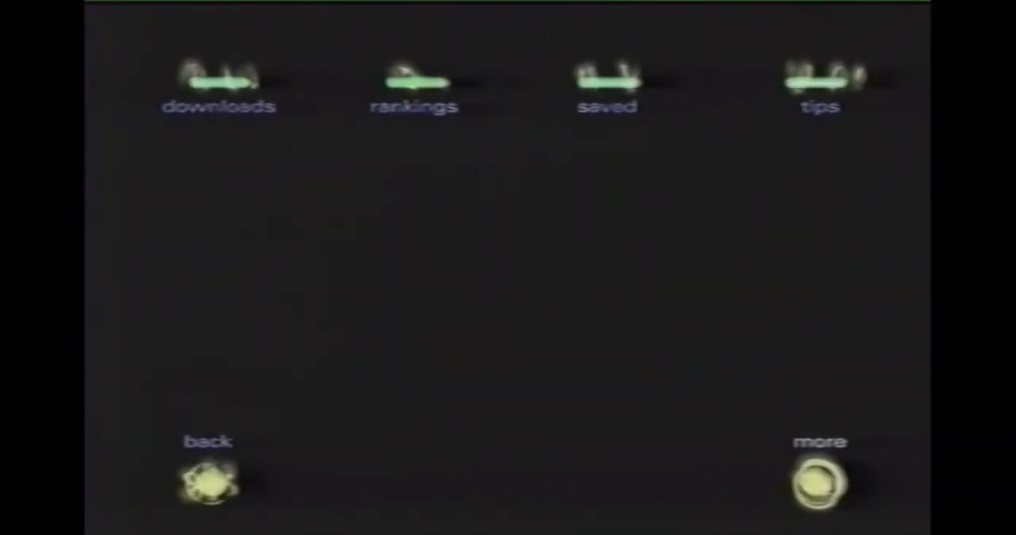
click(413, 80)
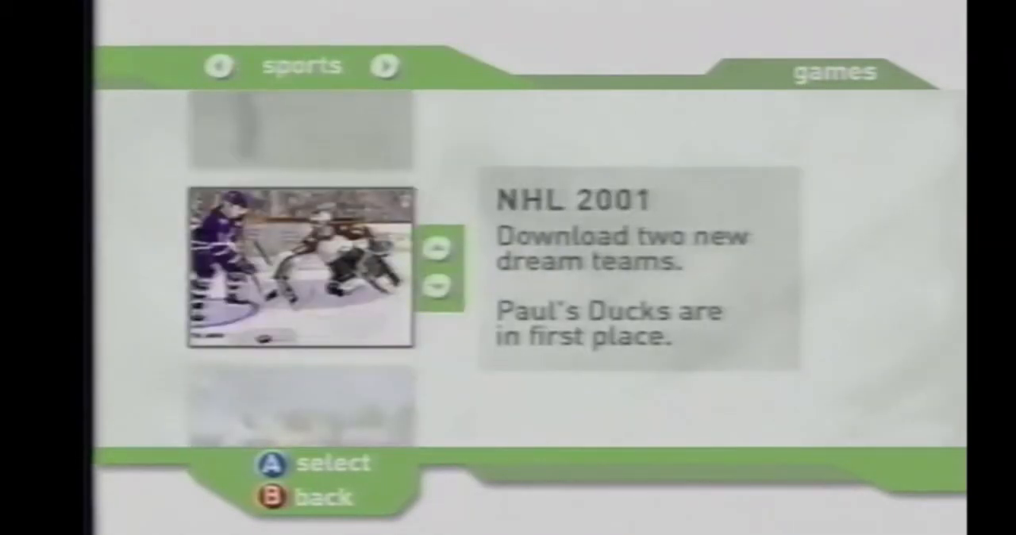
click(438, 284)
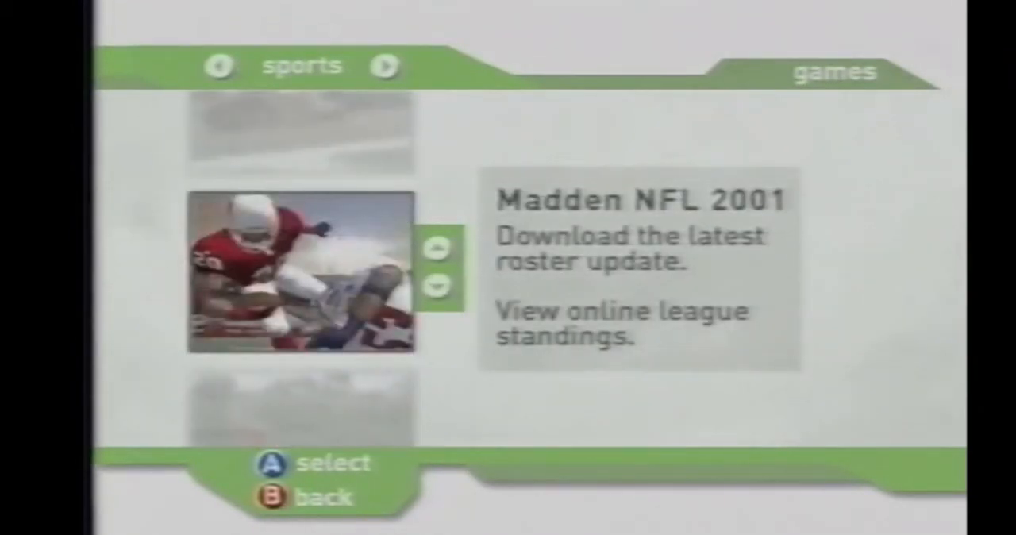
- Return to the main menu and enter GAMES to reach the baseball page with roster and stats downloads
click(300, 273)
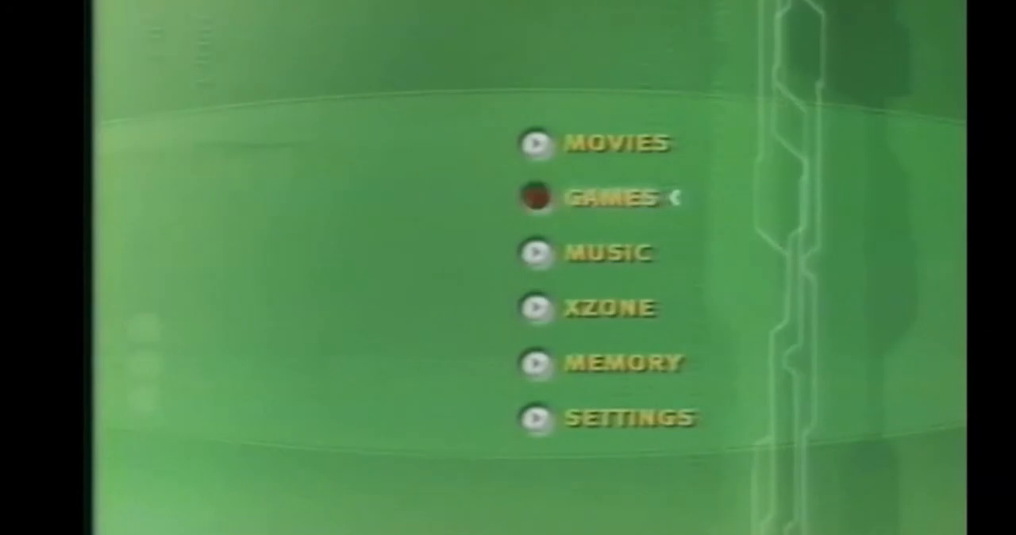
click(537, 197)
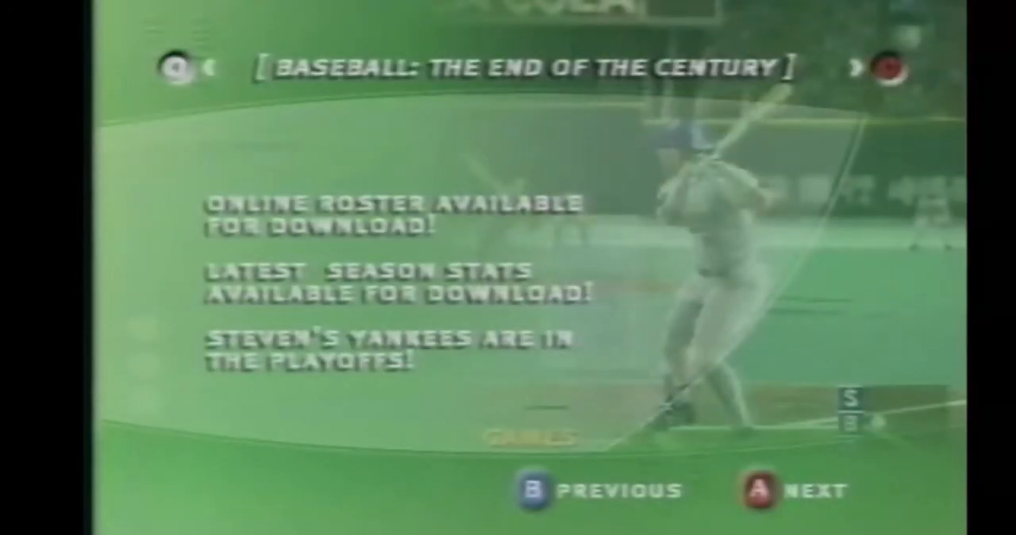